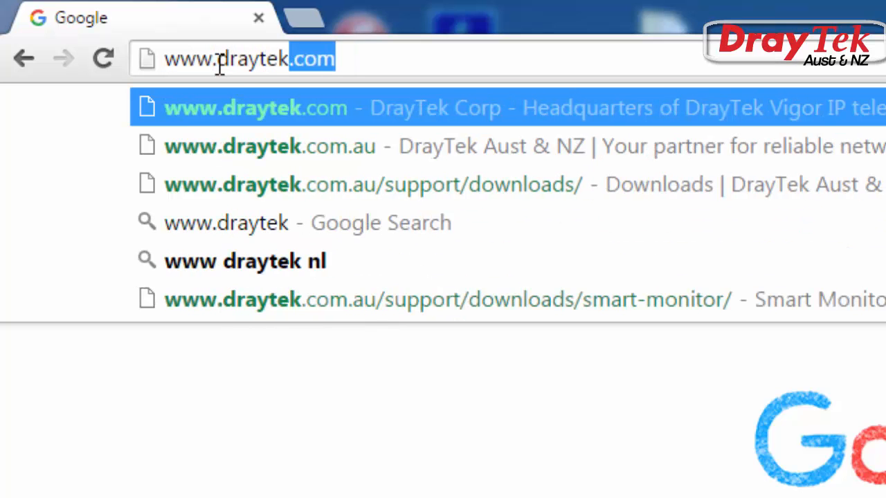
type(".au")
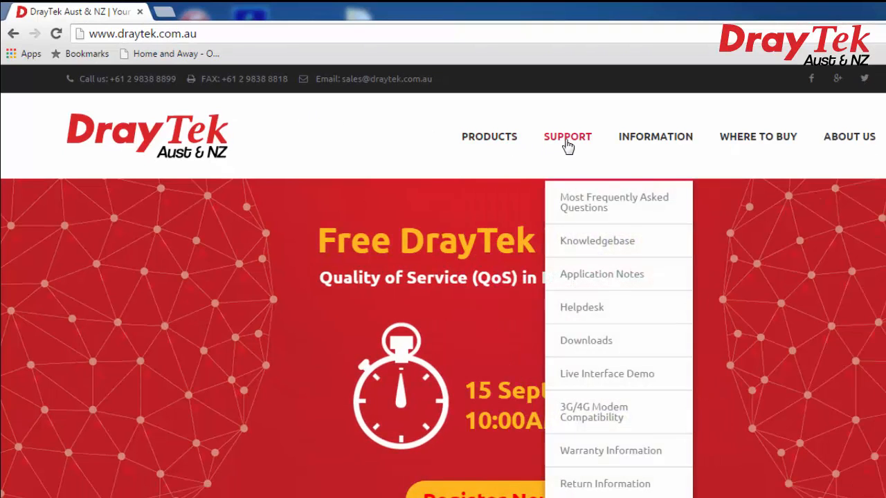
mouse_move(586, 340)
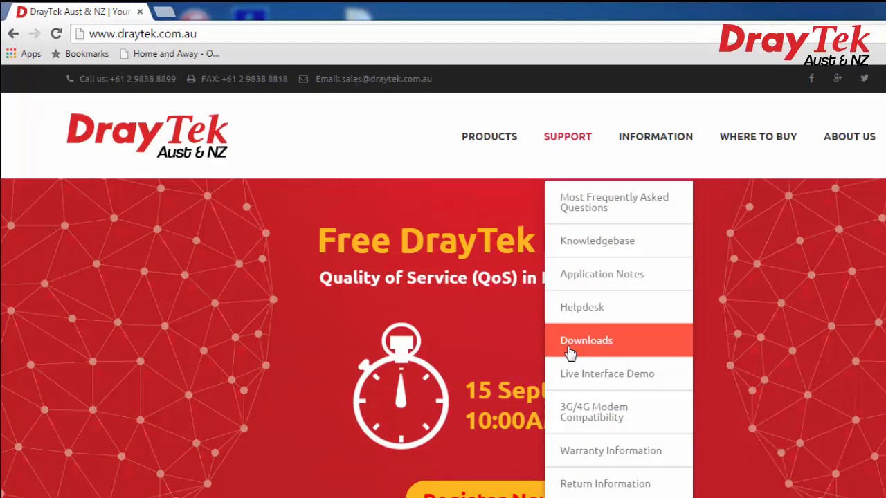
left_click(586, 340)
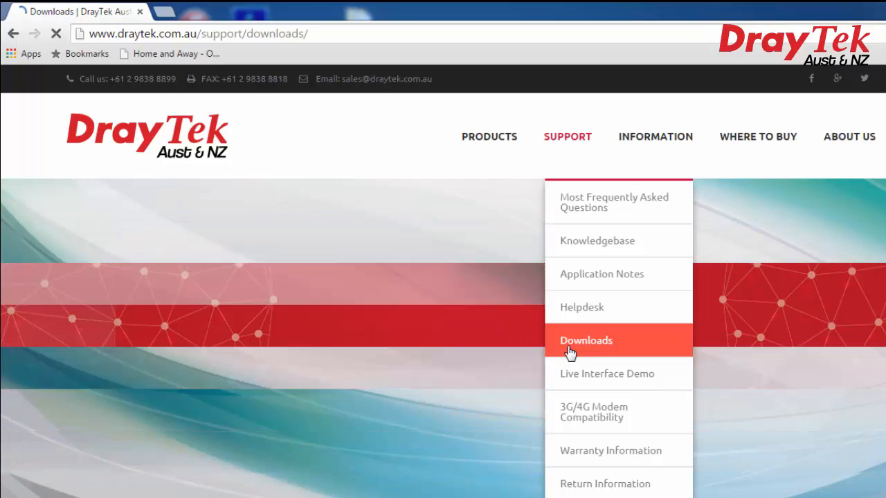
Open the Smart Monitor (Windows) page offering SmartMonitor_v2.4.5.zip
left_click(585, 340)
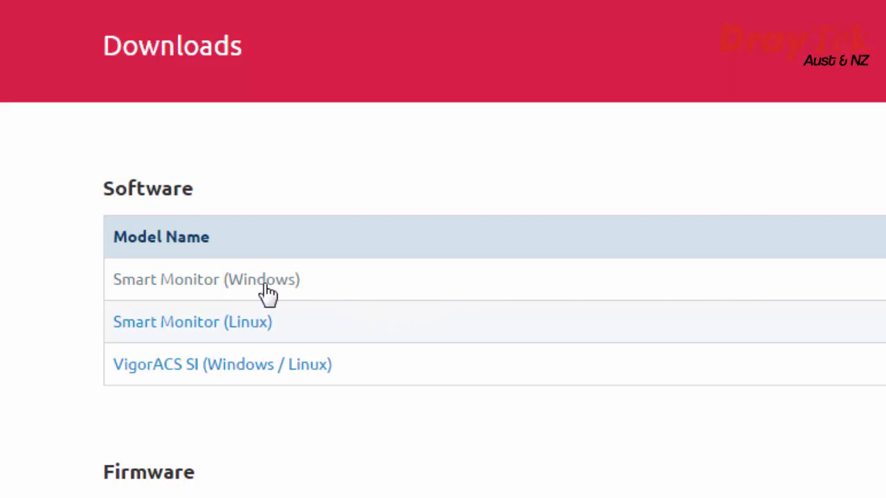
mouse_move(201, 286)
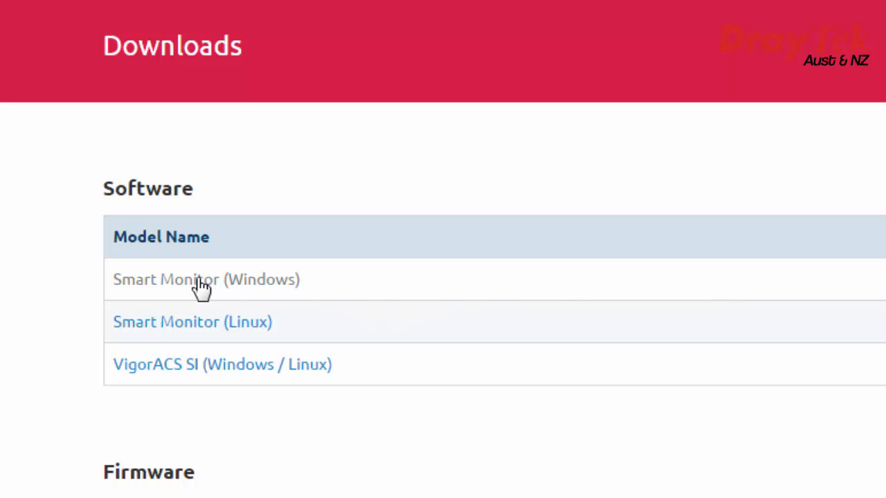
mouse_move(211, 287)
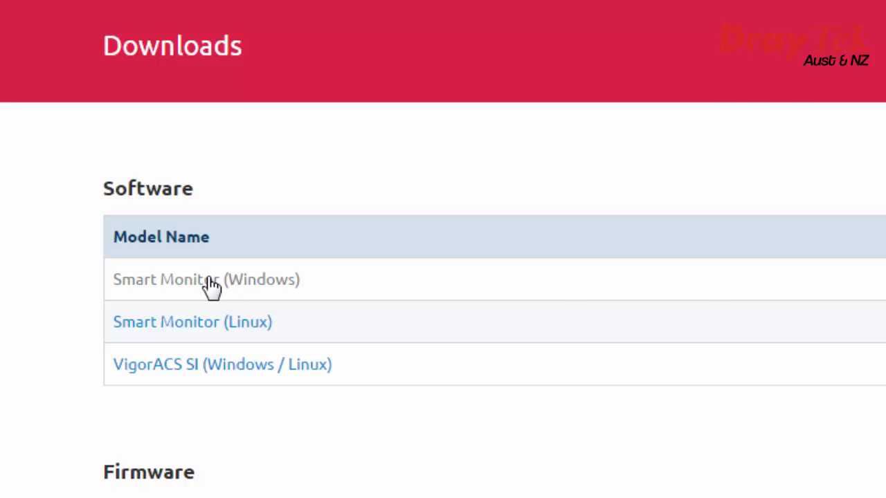
left_click(206, 279)
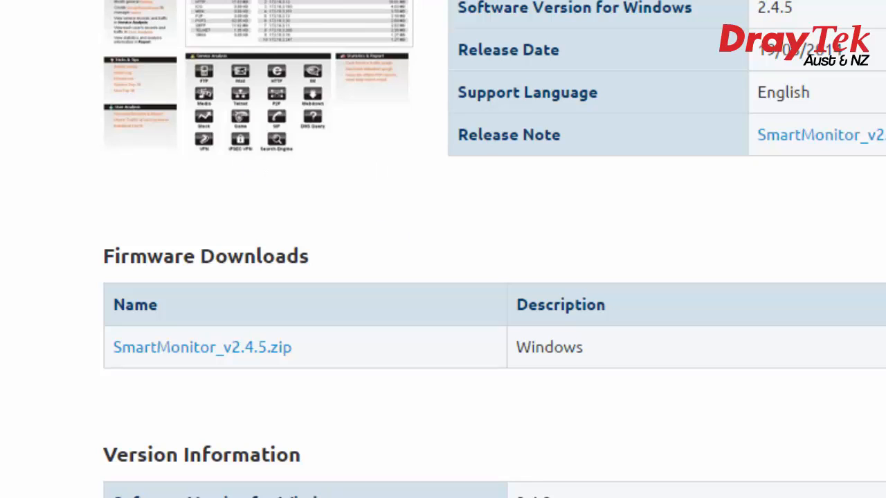
mouse_move(403, 428)
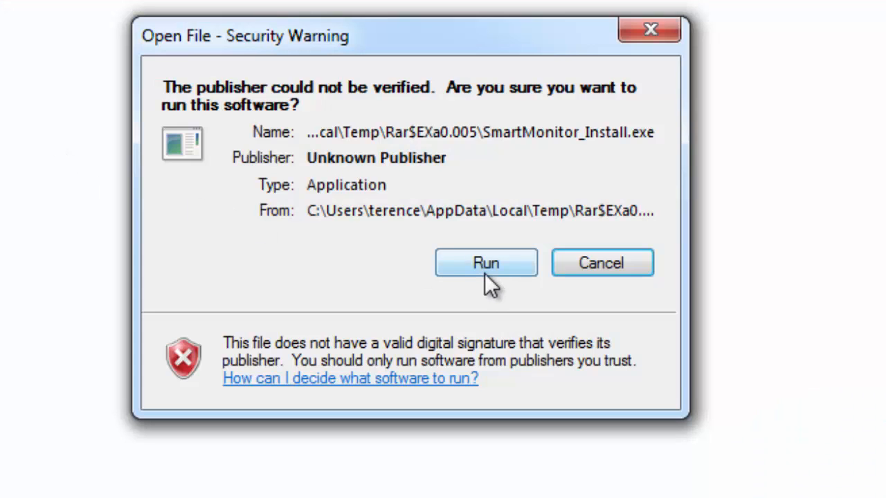
Run the SmartMonitor installer, accept the license, and install to C:\SmartMonitor
left_click(486, 263)
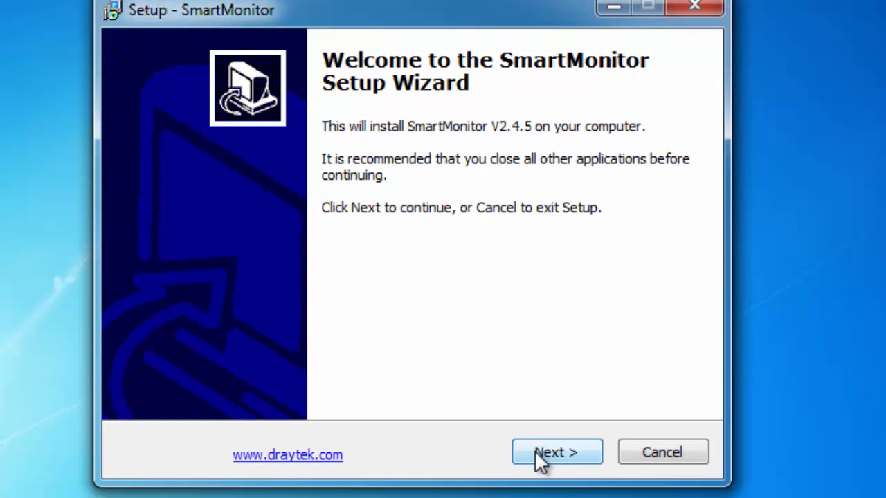
left_click(556, 452)
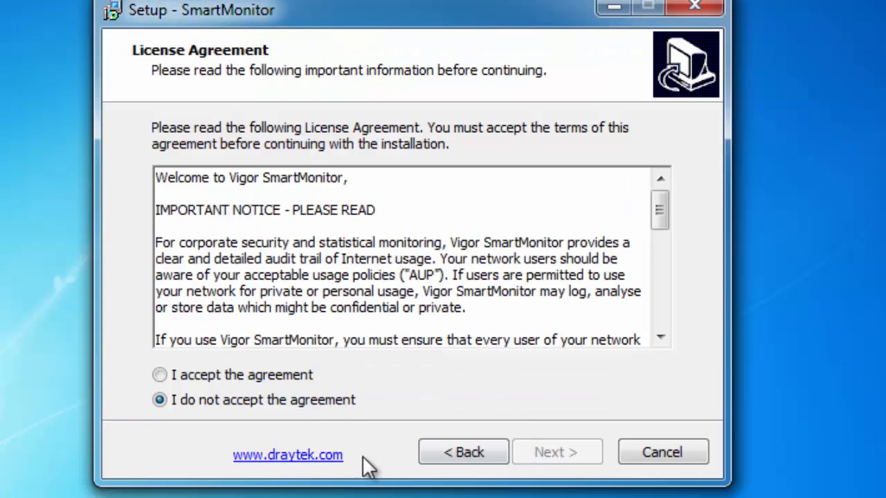
left_click(159, 374)
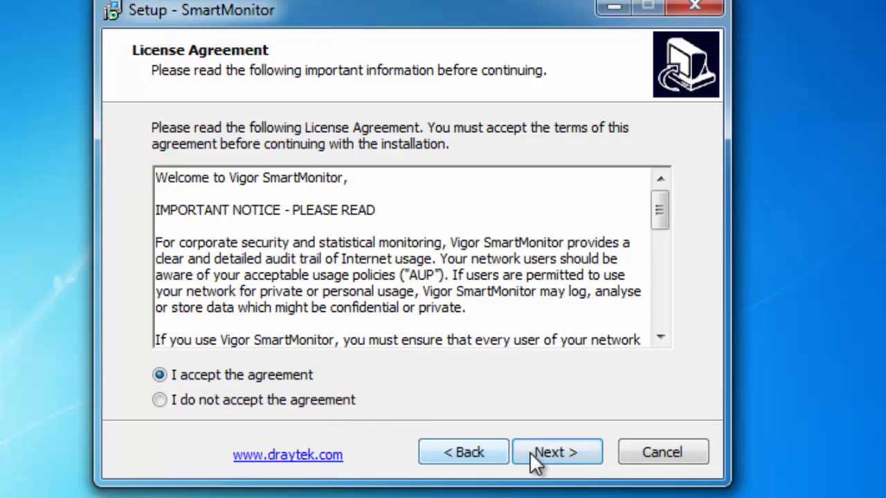
left_click(557, 452)
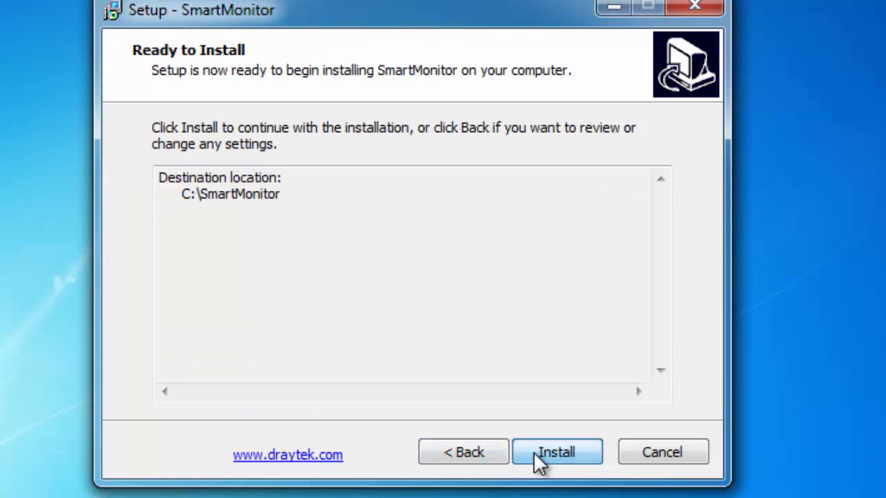
left_click(556, 452)
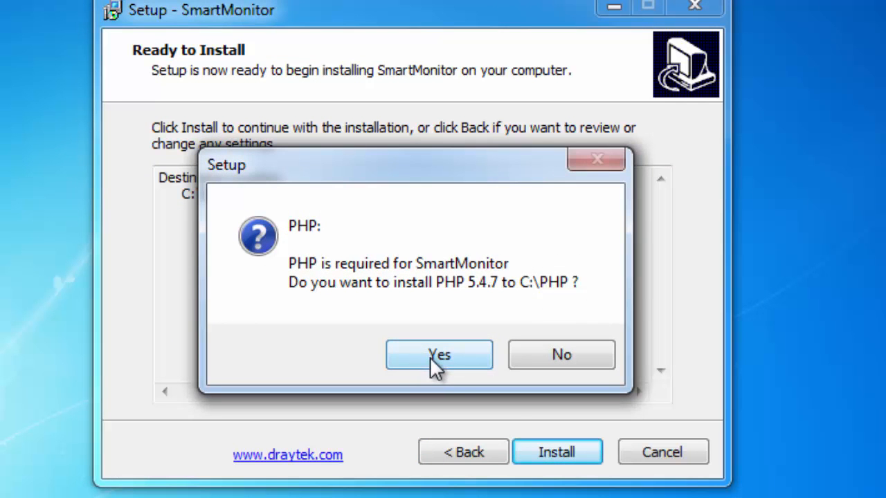
Approve installing PHP 5.4.7, Apache 2.2.22, Wpcap 4.1.1 and Vcredist2013
left_click(438, 355)
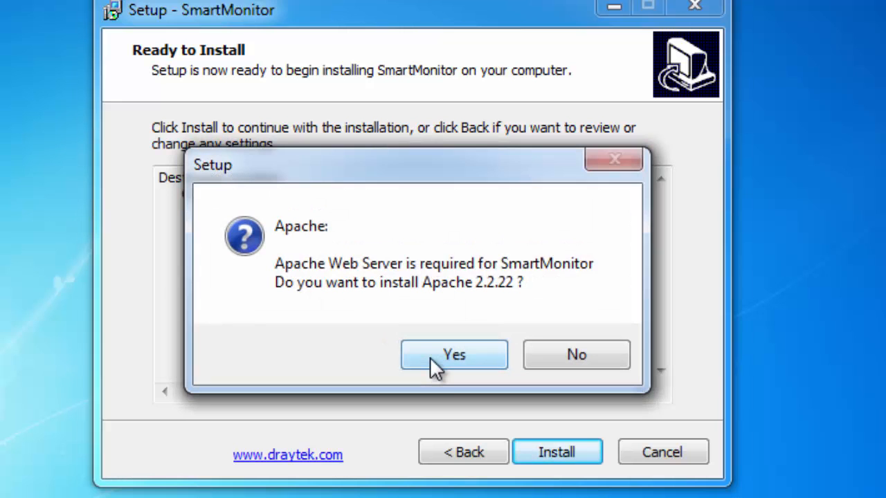
left_click(453, 355)
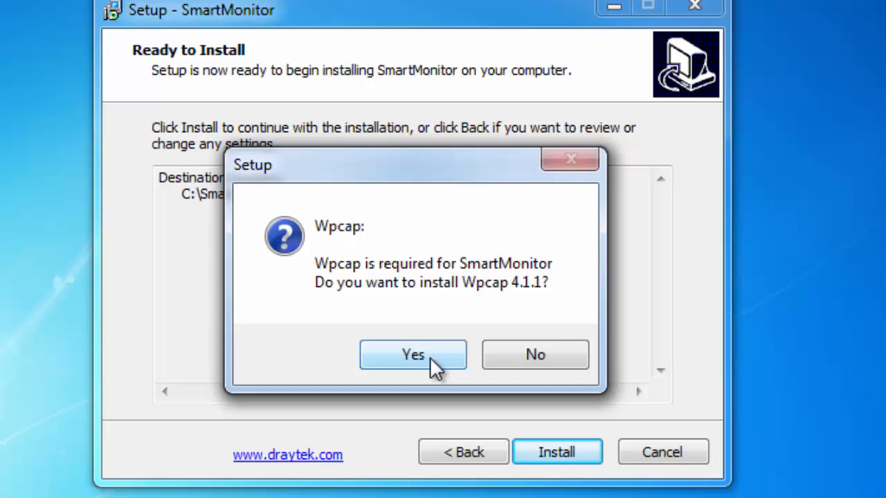
left_click(413, 354)
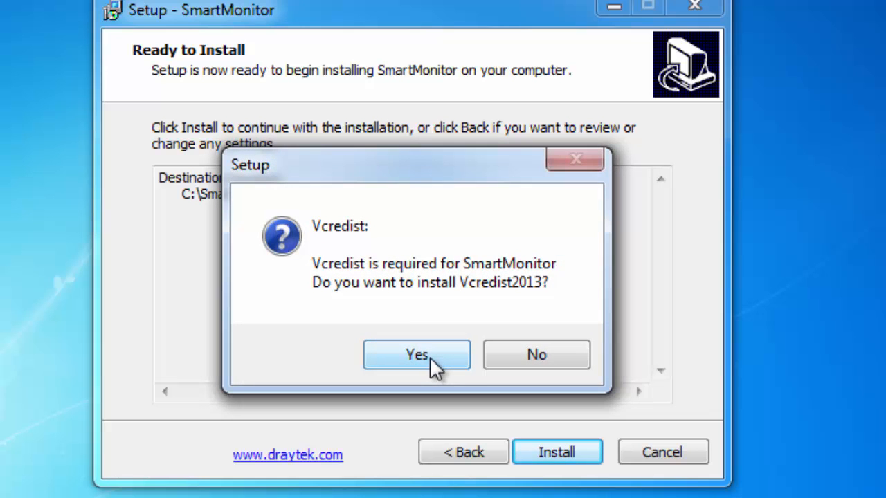
left_click(416, 354)
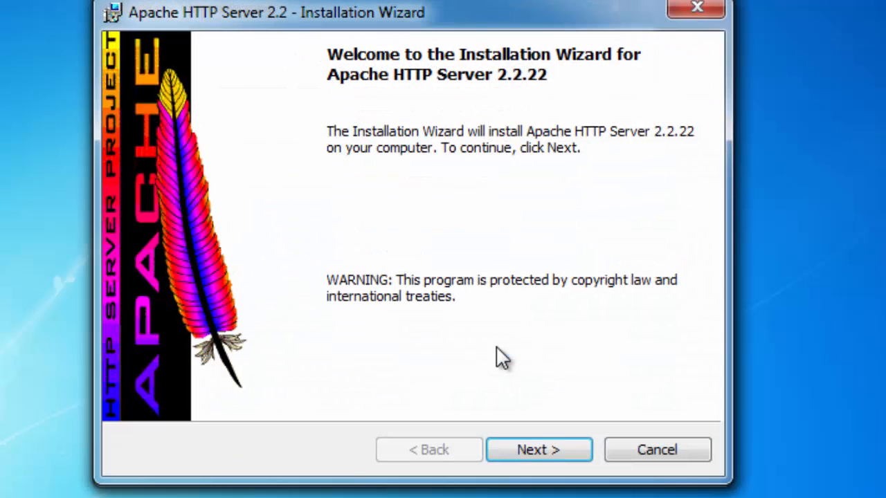
Accept the Apache license terms and advance to the Server Information page
left_click(539, 450)
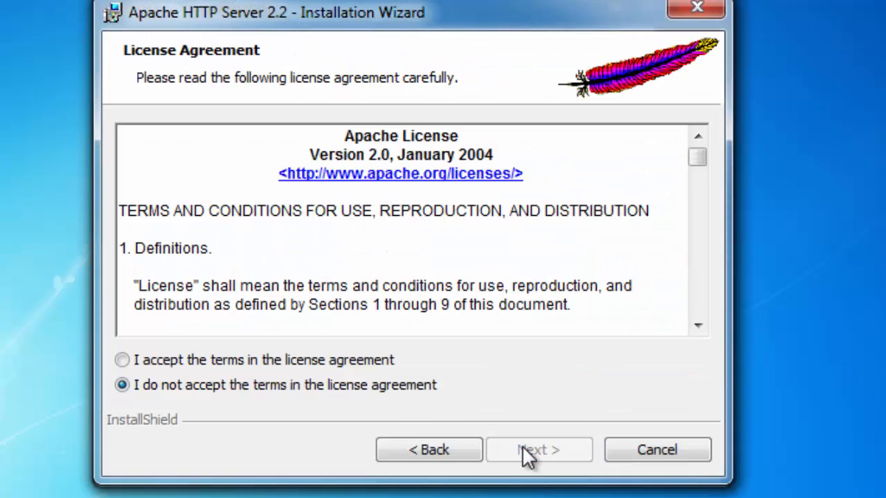
left_click(122, 360)
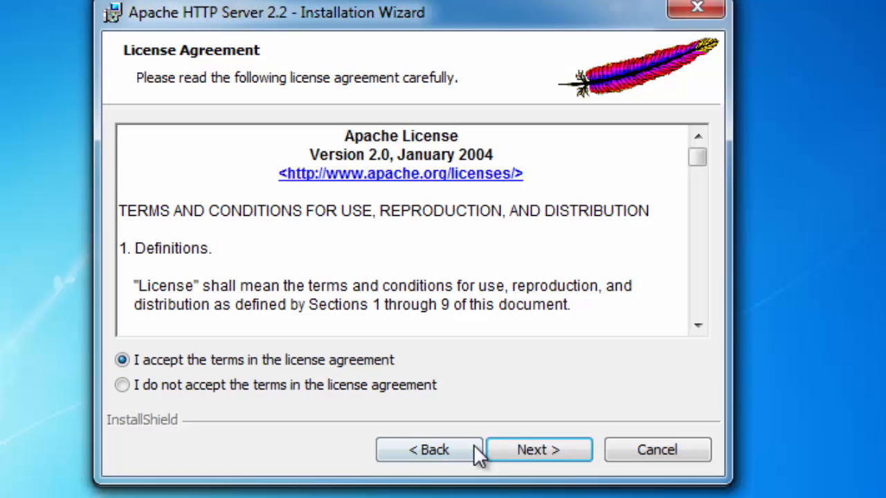
left_click(538, 450)
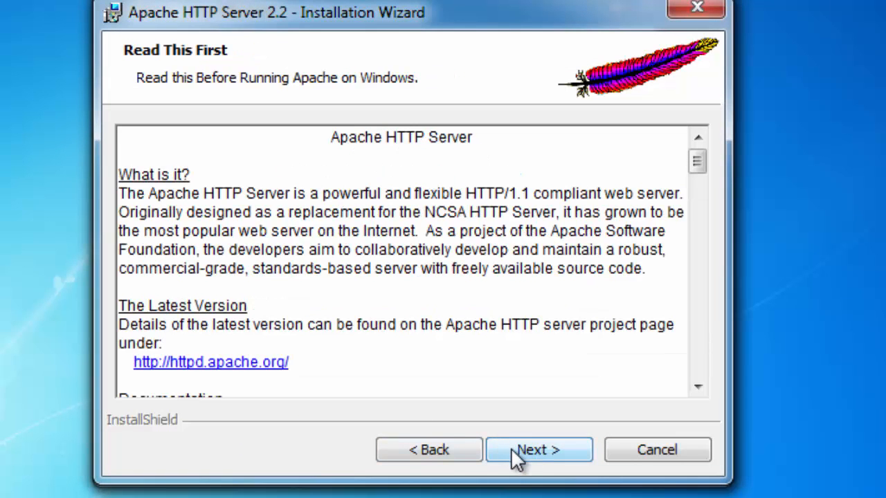
left_click(538, 450)
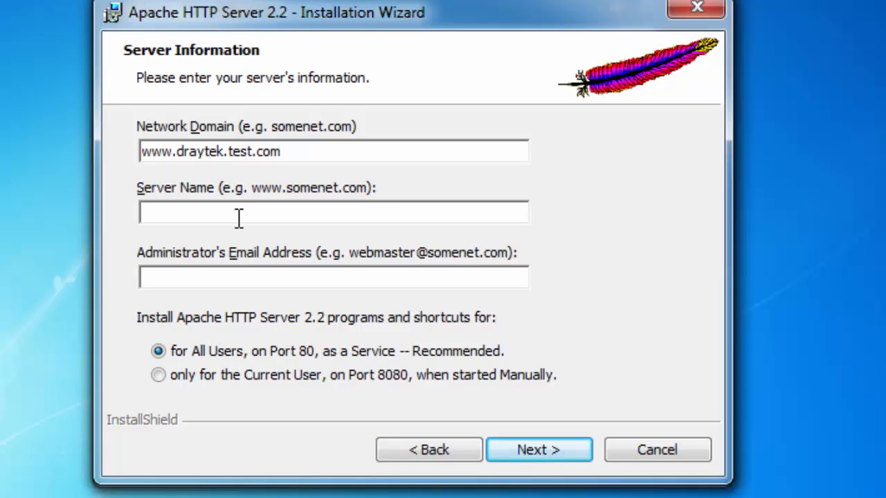
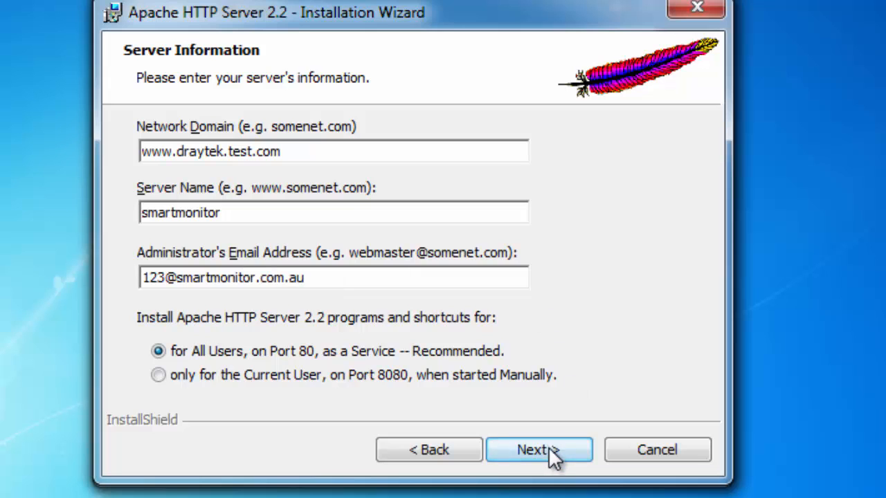
Enter server name smartmonitor and the administrator email as Apache server information
left_click(540, 449)
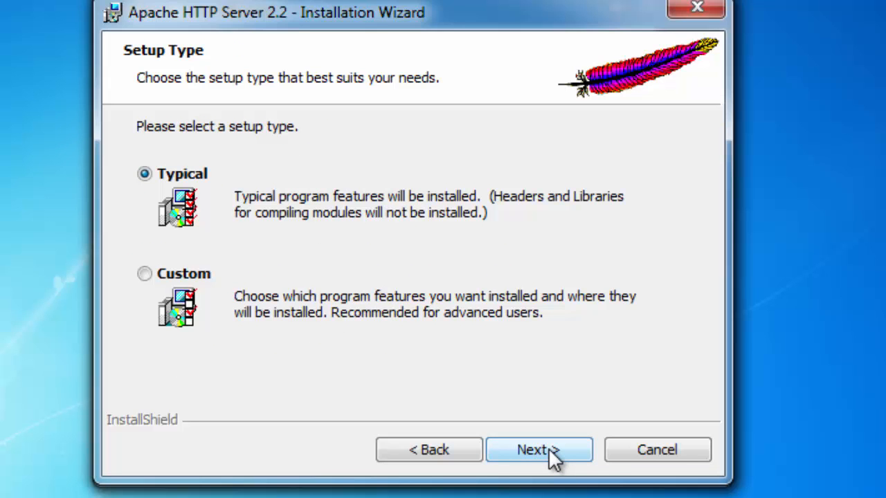
Keep the Typical setup and default folder, and install Apache
left_click(539, 450)
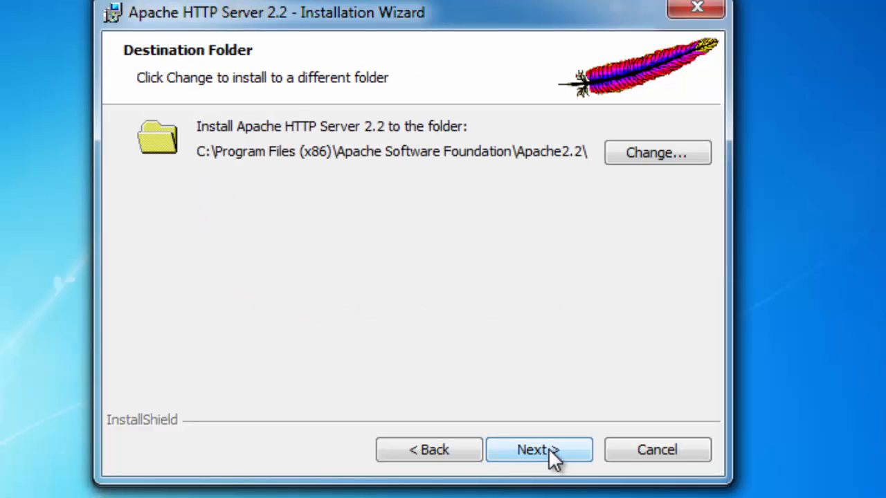
left_click(539, 449)
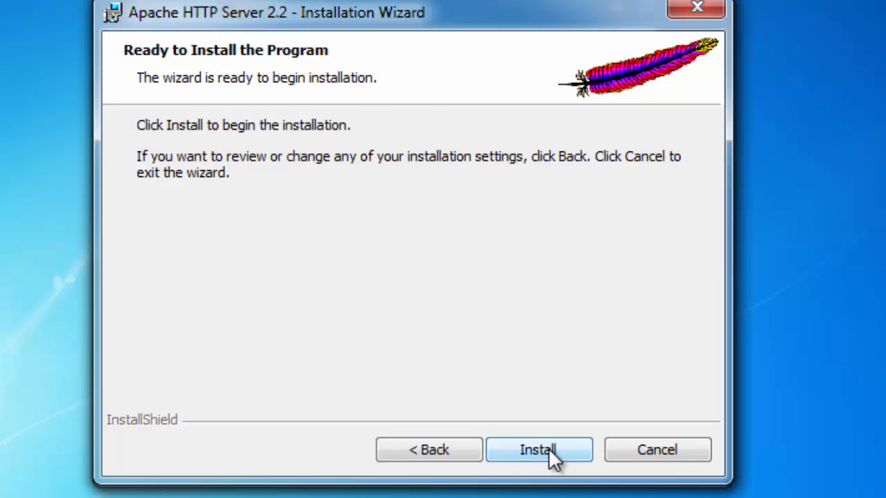
left_click(539, 450)
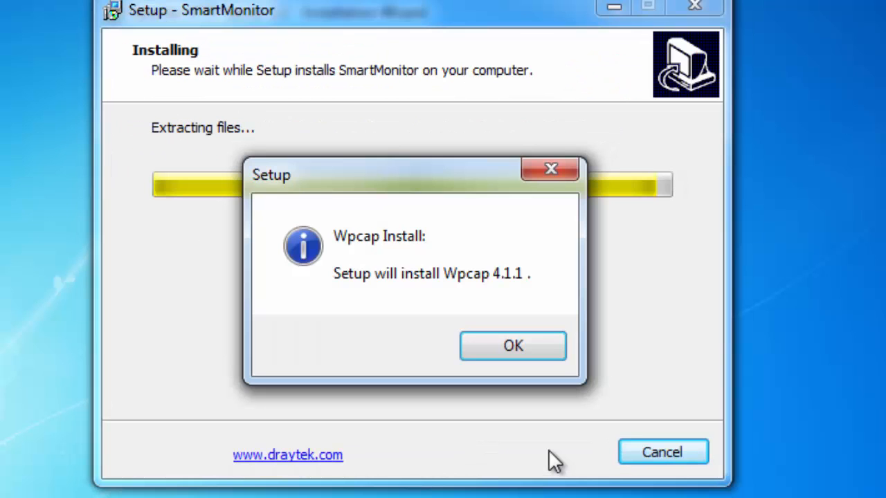
Allow Wpcap, apply the Apache and PHP settings, and dismiss both information dialogs
left_click(512, 345)
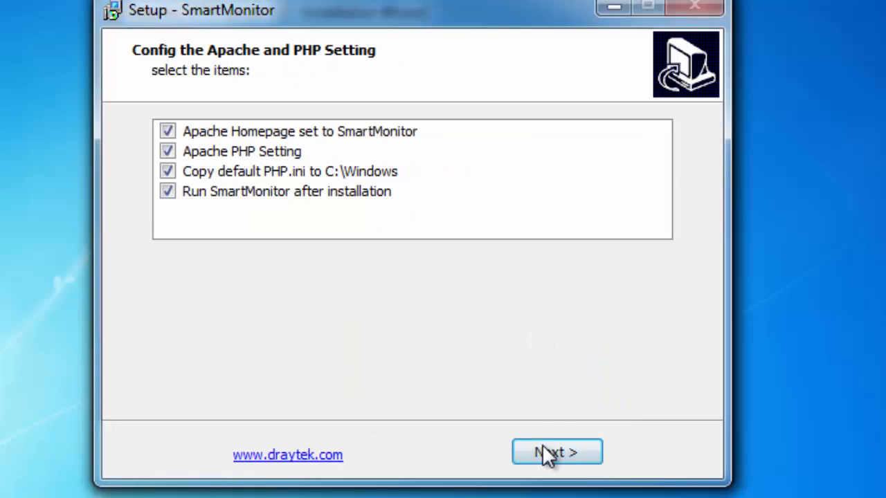
left_click(557, 452)
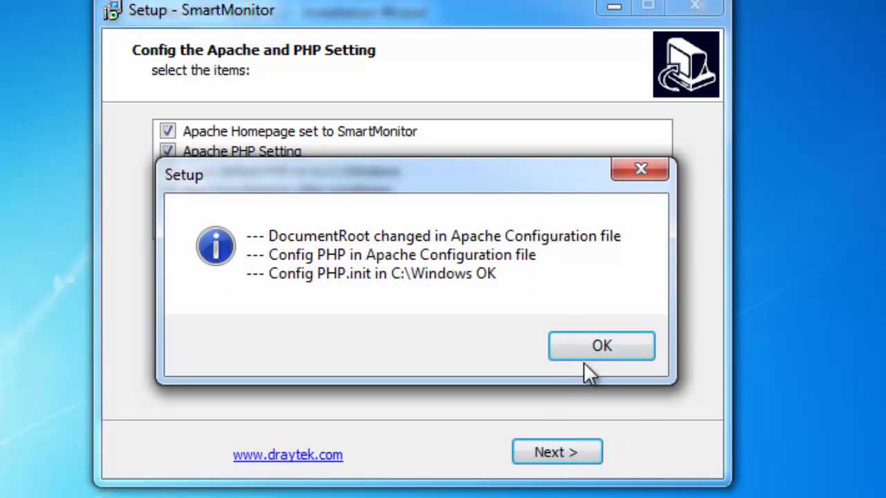
left_click(600, 346)
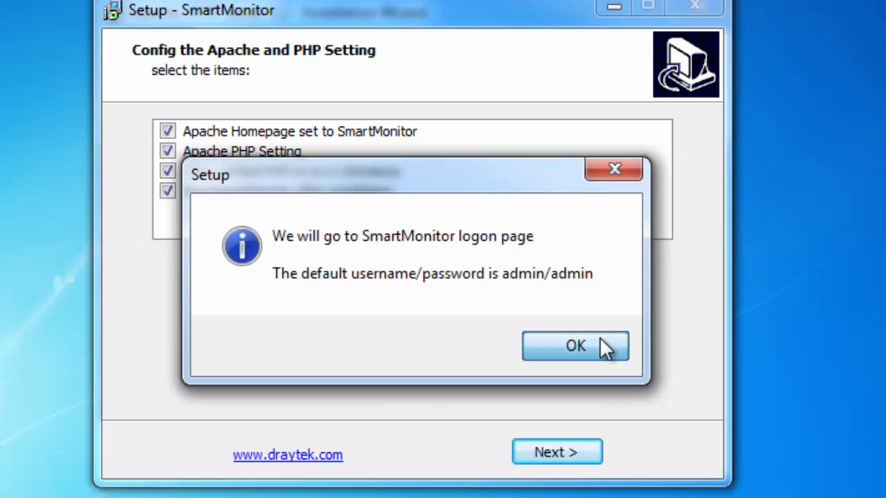
left_click(575, 346)
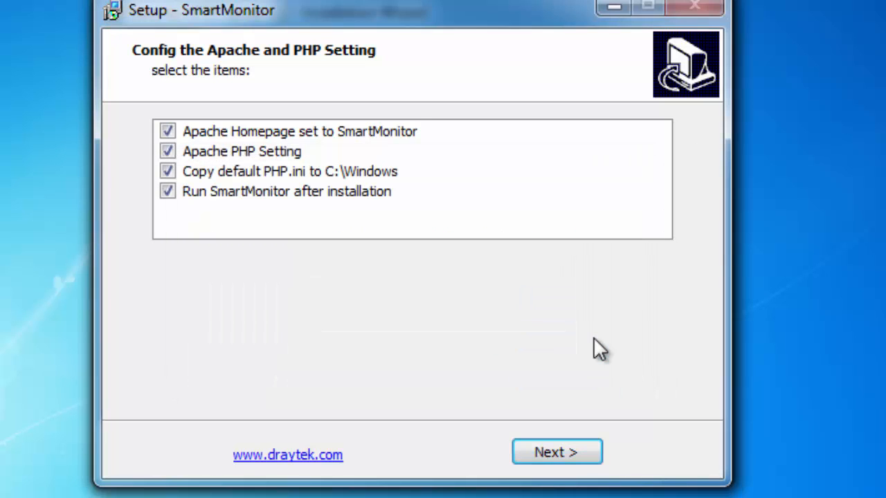
left_click(557, 452)
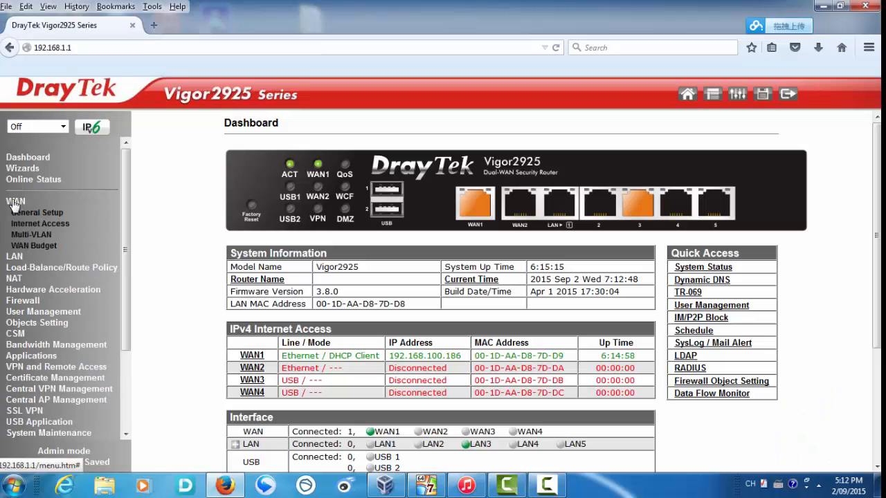
In the left menu, collapse WAN and go to LAN > LAN Port Mirror
left_click(14, 201)
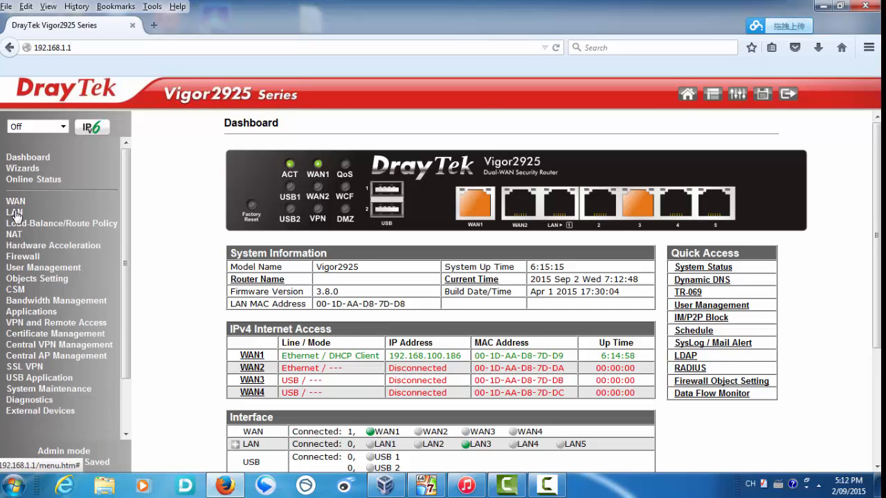
left_click(15, 212)
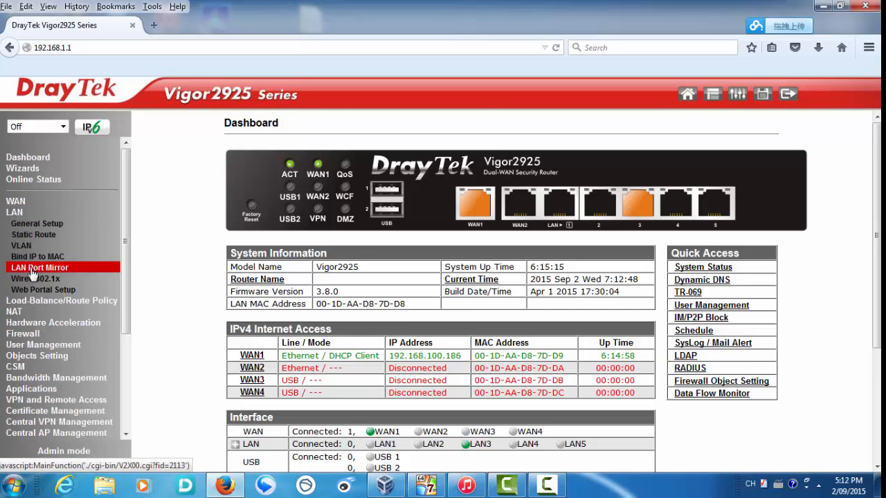
left_click(39, 268)
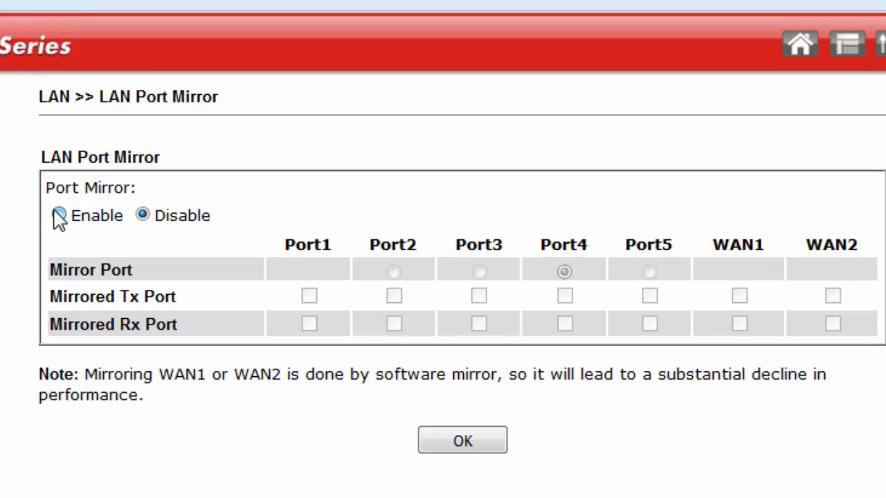
Enable port mirroring, mirroring Port2 Tx and Rx traffic to Port4
left_click(59, 215)
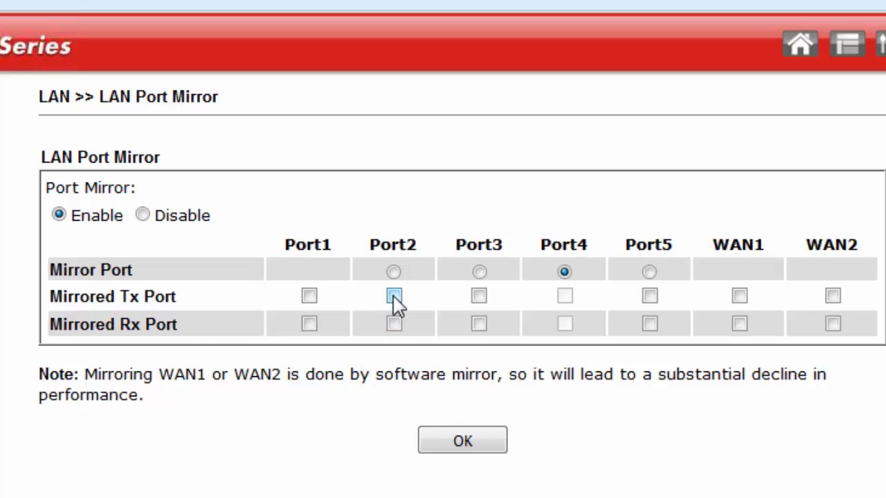
left_click(394, 297)
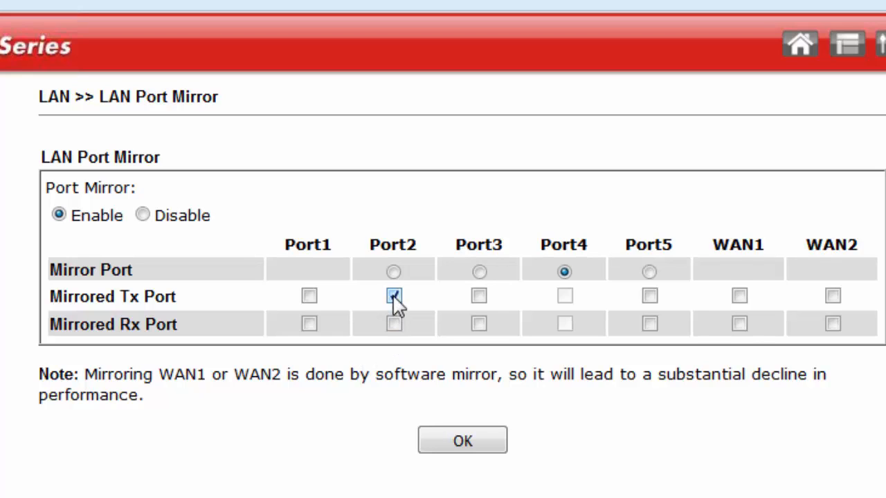
left_click(394, 324)
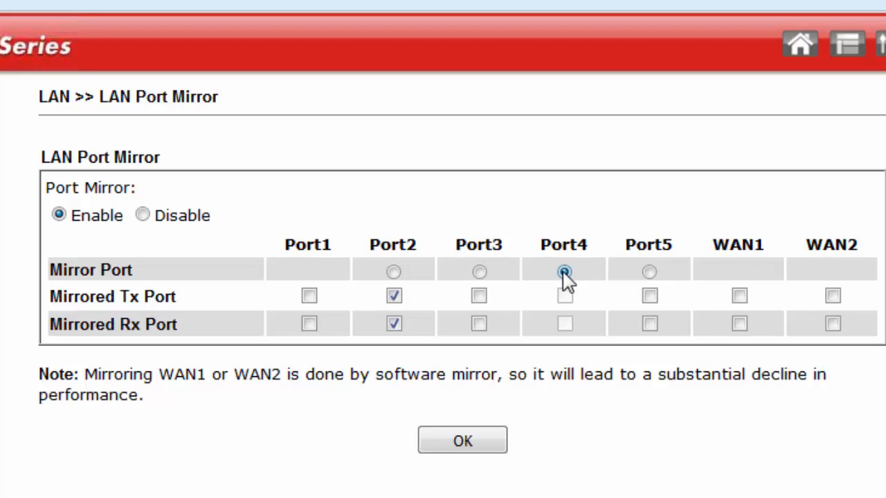
left_click(564, 271)
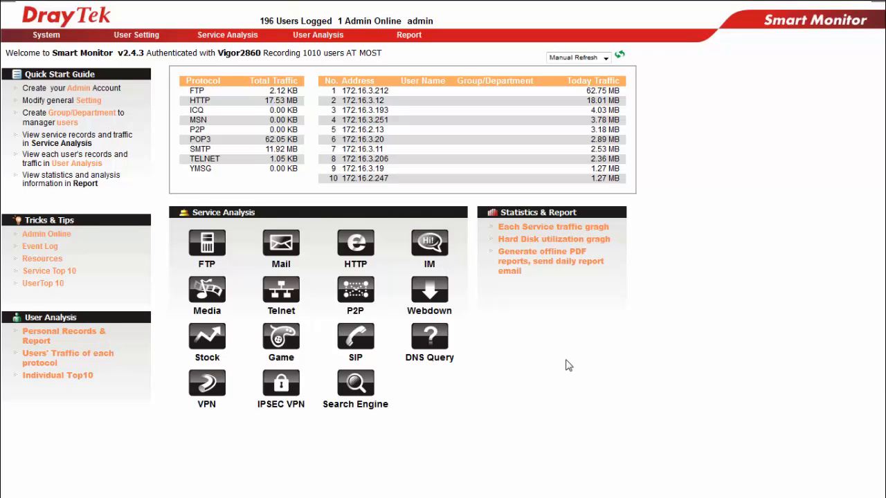
mouse_move(229, 47)
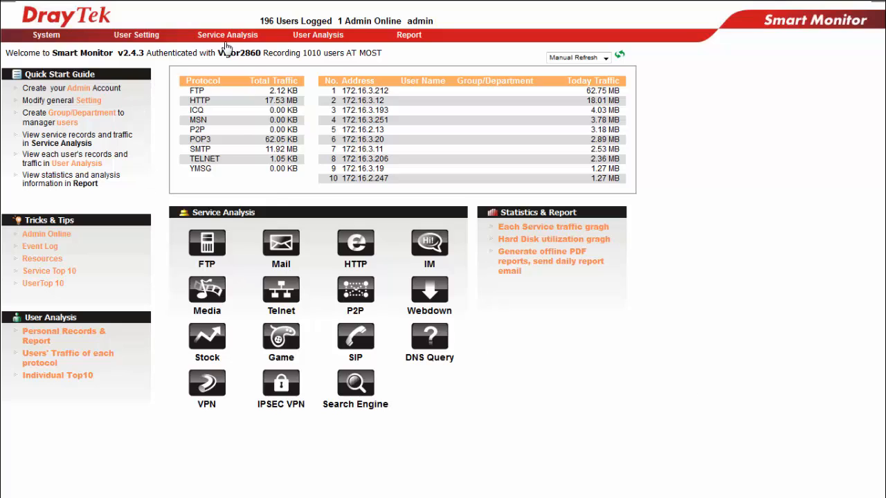
View the Service Analysis Mail records, then the HTTP website visit records
left_click(227, 34)
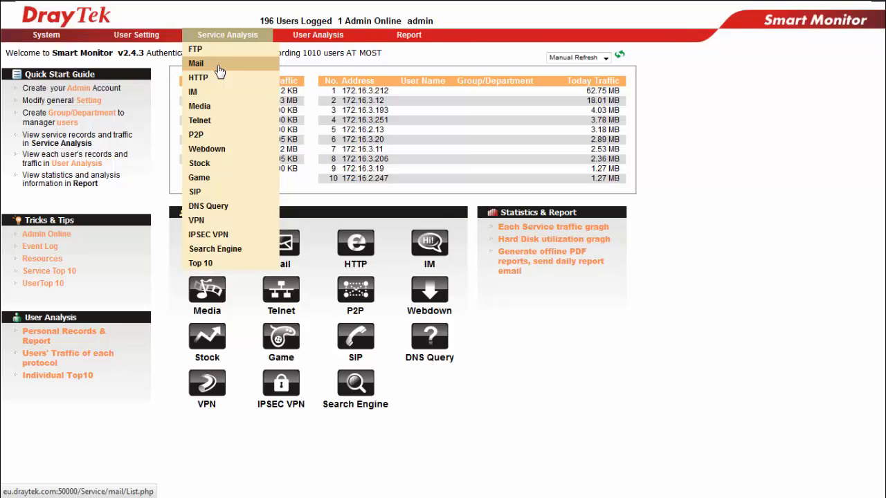
left_click(196, 63)
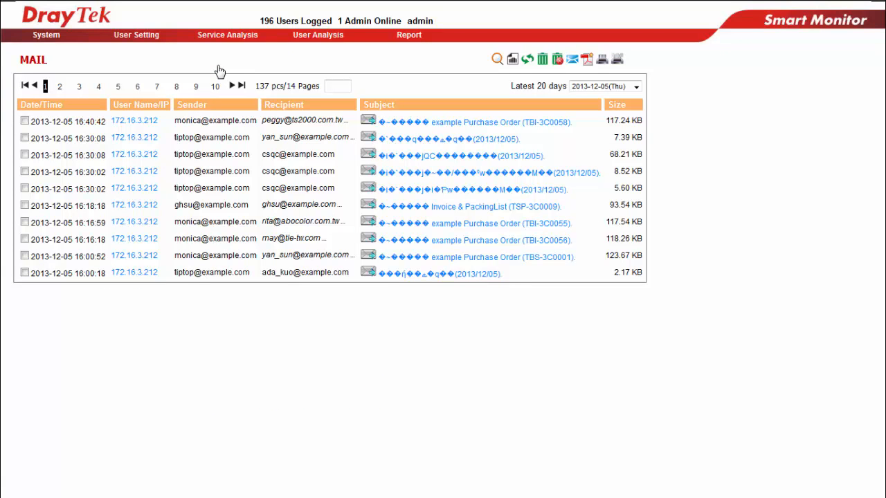
left_click(227, 35)
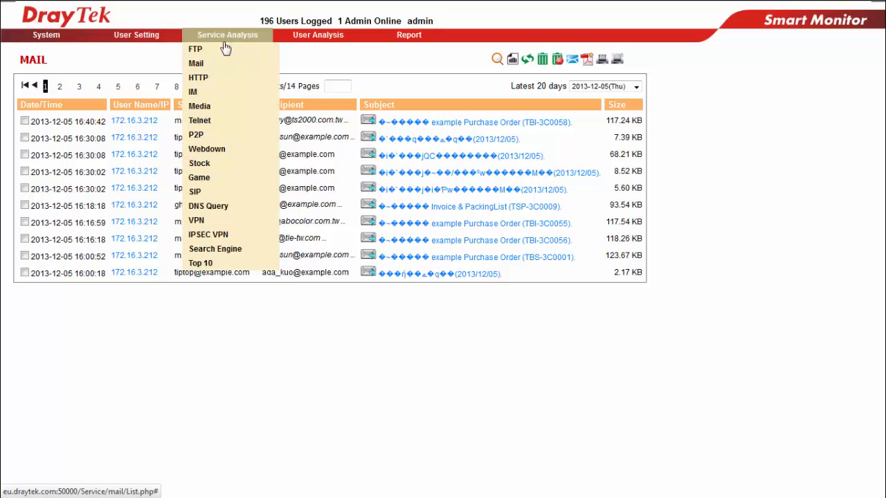
left_click(198, 77)
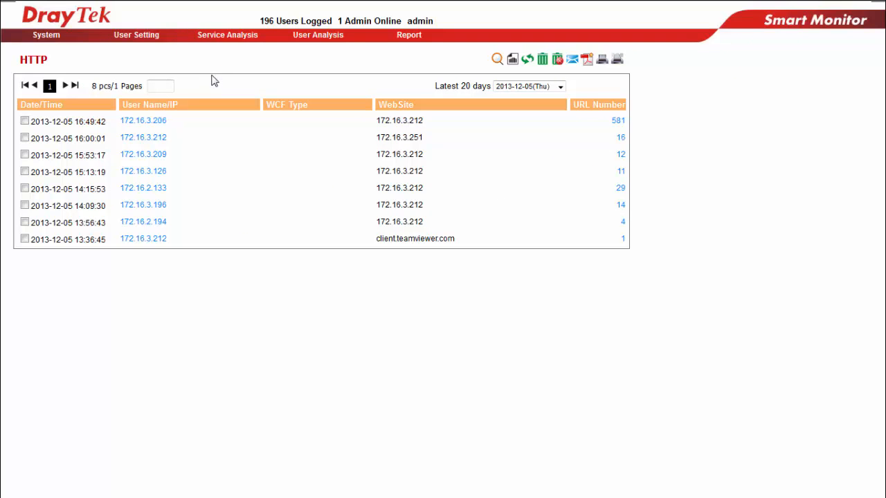
left_click(317, 35)
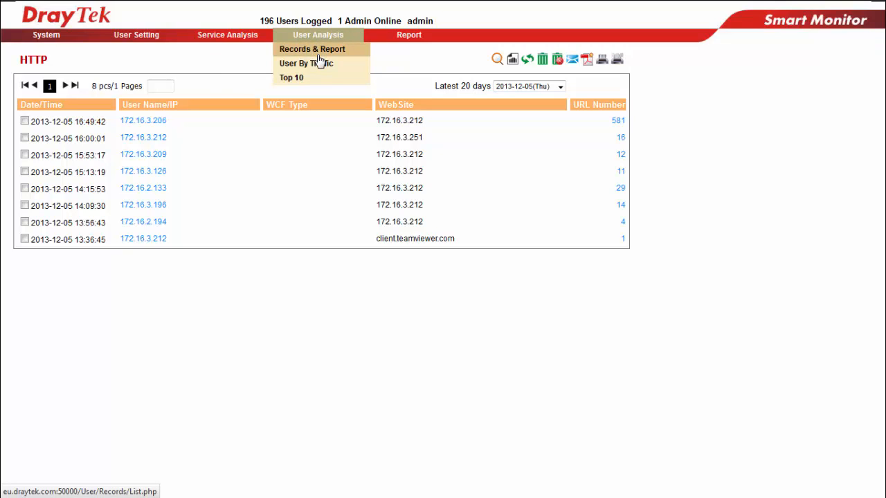
mouse_move(318, 78)
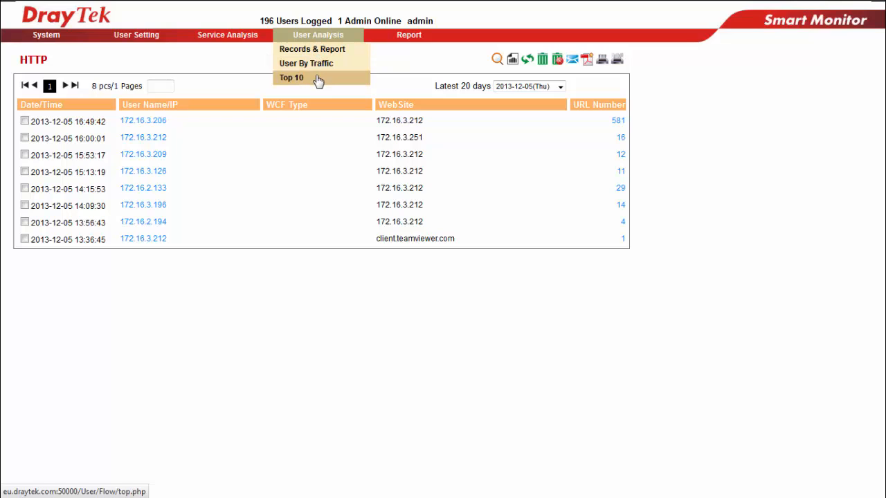
Show the User Top 10 page with top users for FTP, HTTP, Mail and DNS Query
left_click(291, 77)
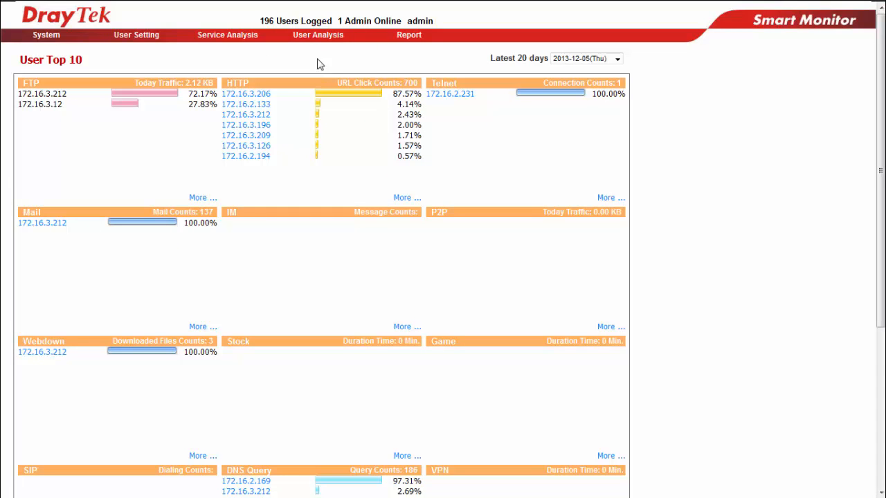
left_click(317, 34)
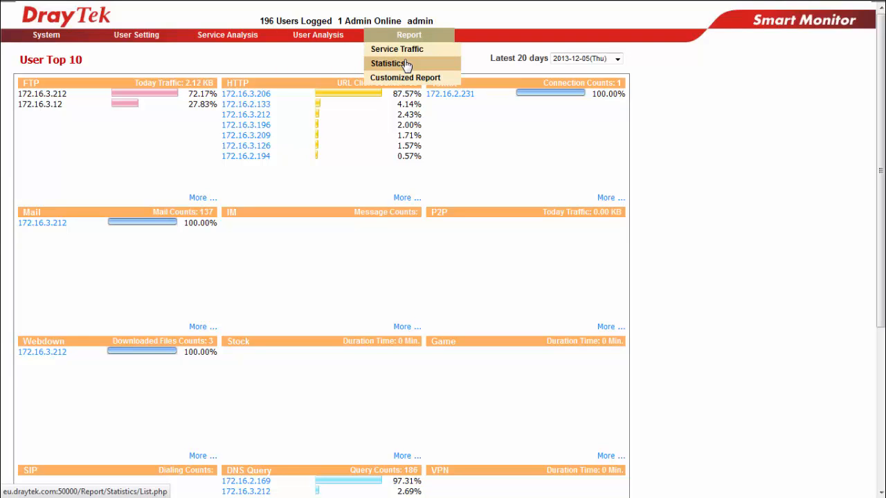
Display the Statistics report with per-service traffic flow and storage utilization pie charts
left_click(388, 63)
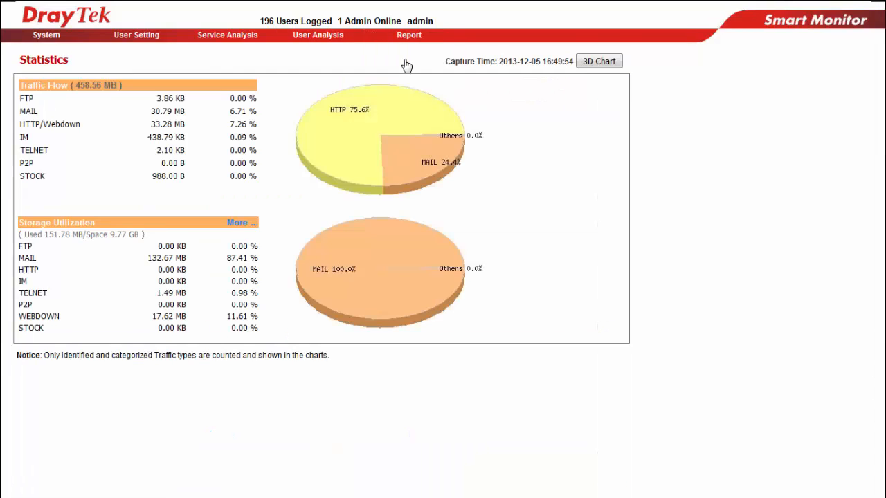